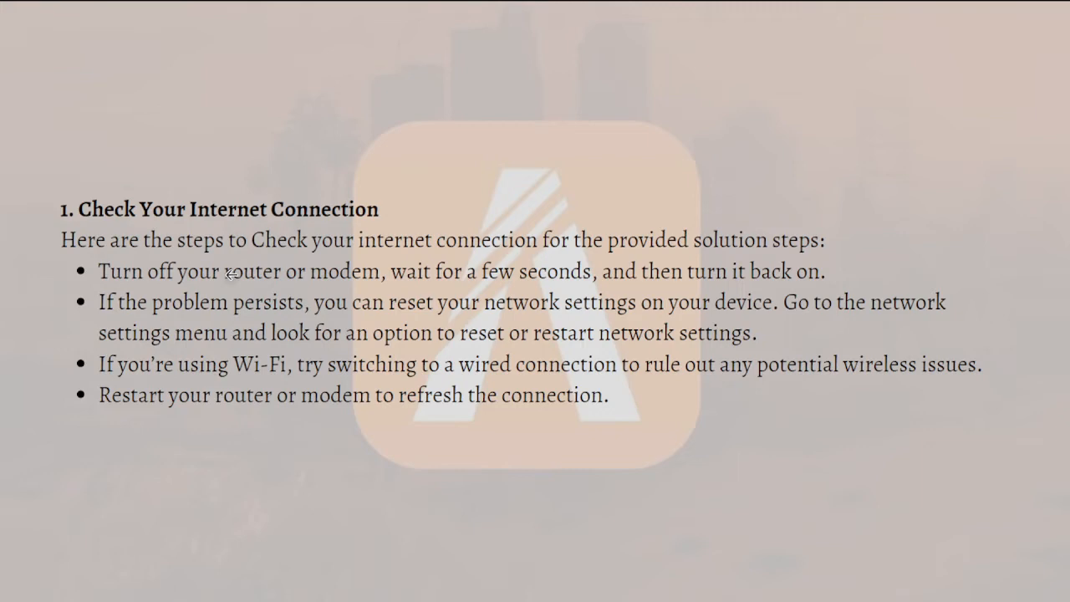
{"action": "mouse_move", "coordinate": [232, 274]}
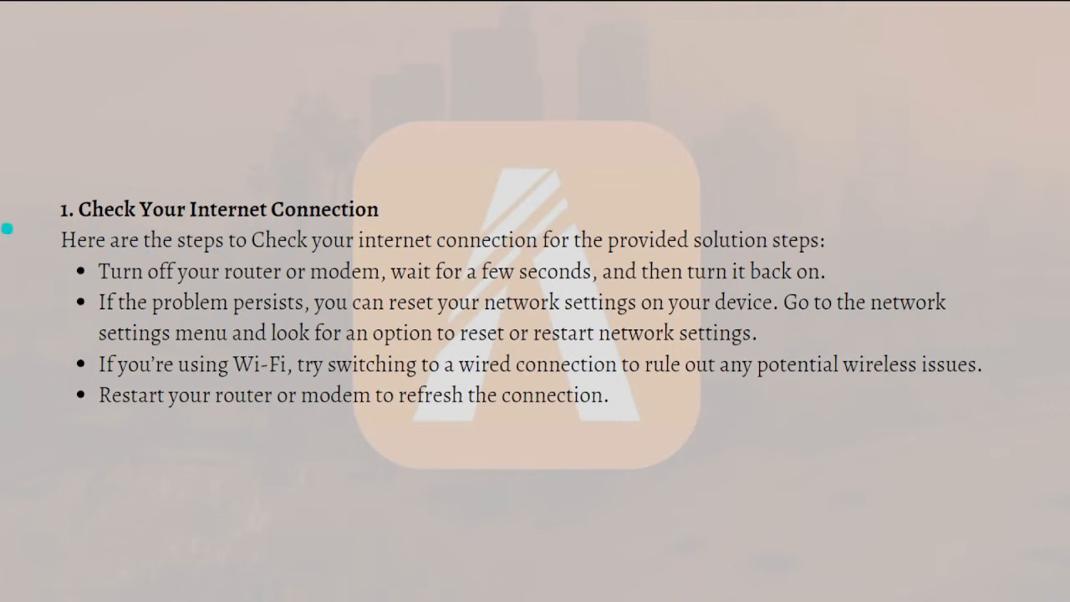
{"action": "mouse_move", "coordinate": [827, 147]}
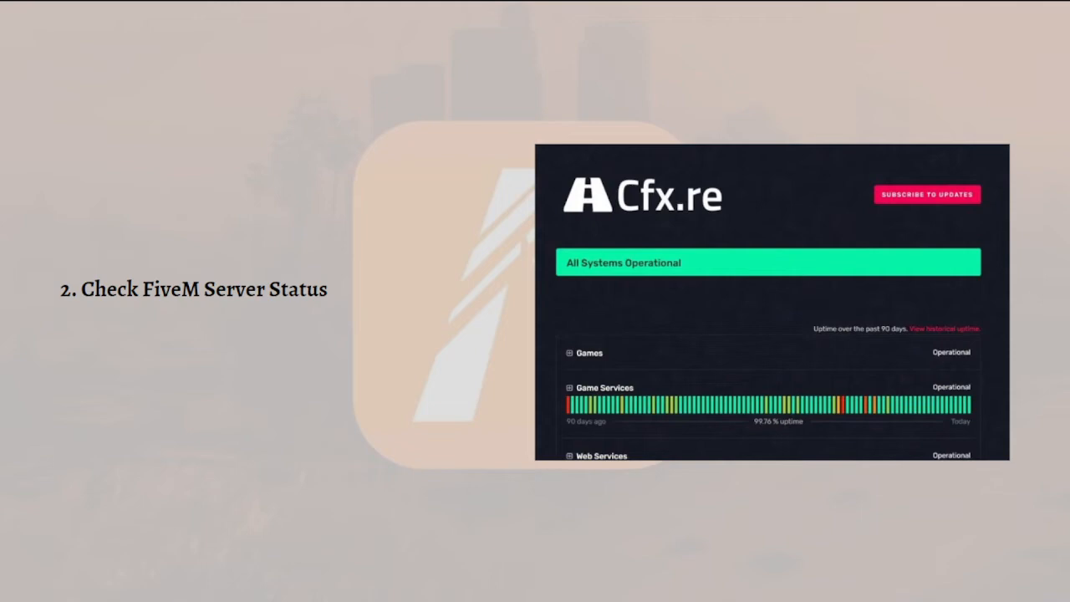
{"action": "mouse_move", "coordinate": [230, 393]}
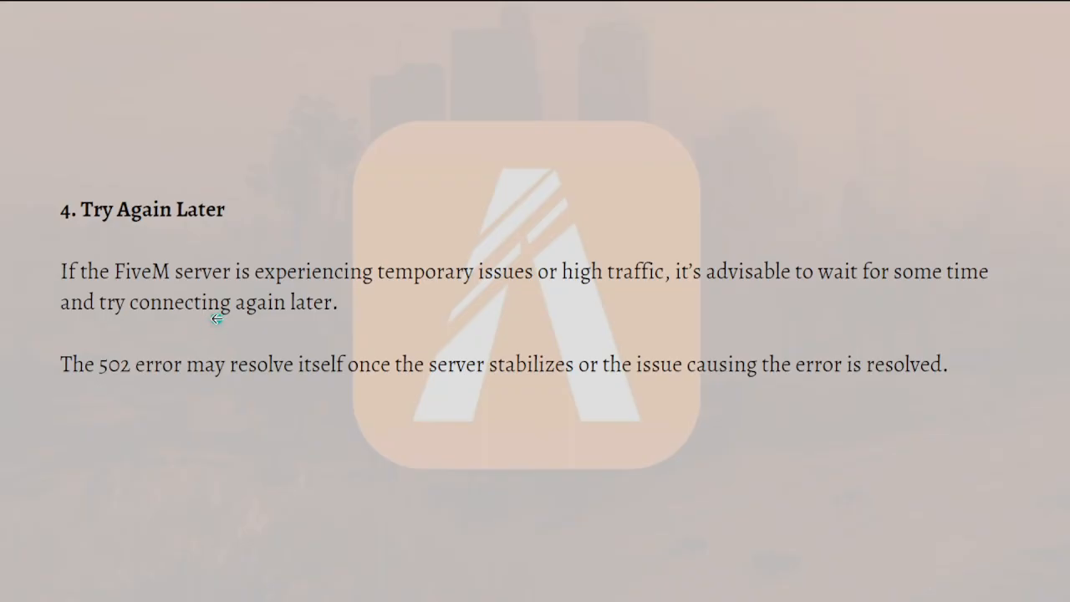
{"action": "mouse_move", "coordinate": [224, 329]}
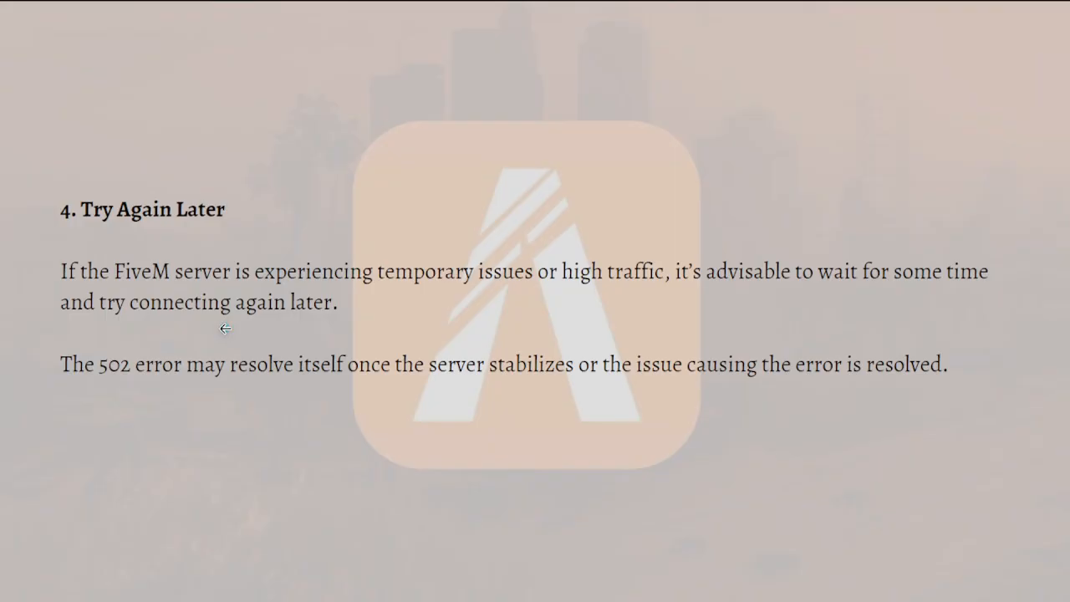
{"action": "mouse_move", "coordinate": [226, 334]}
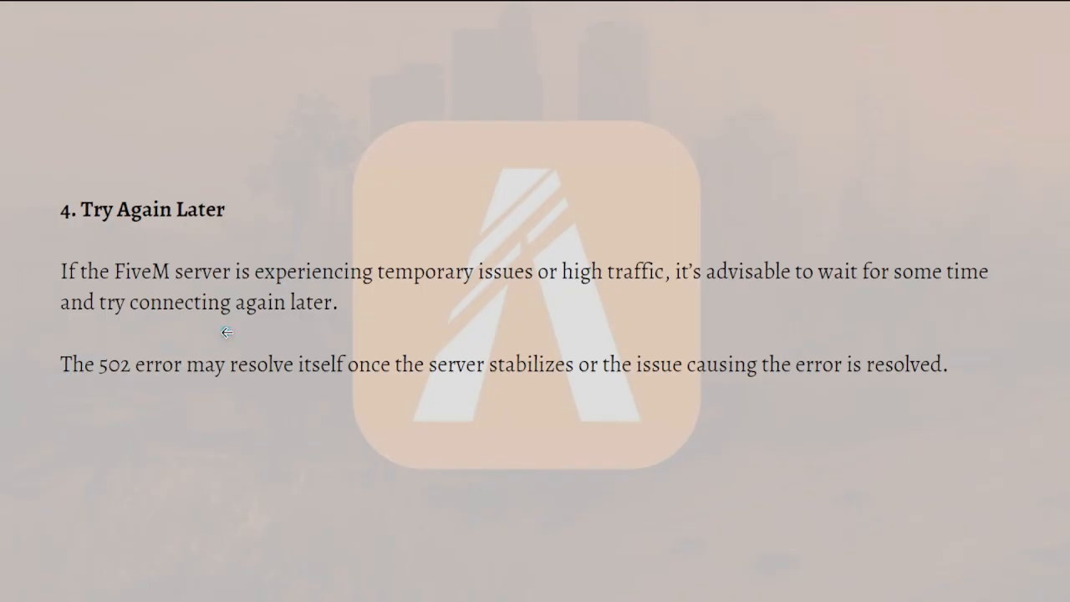
{"action": "mouse_move", "coordinate": [226, 336]}
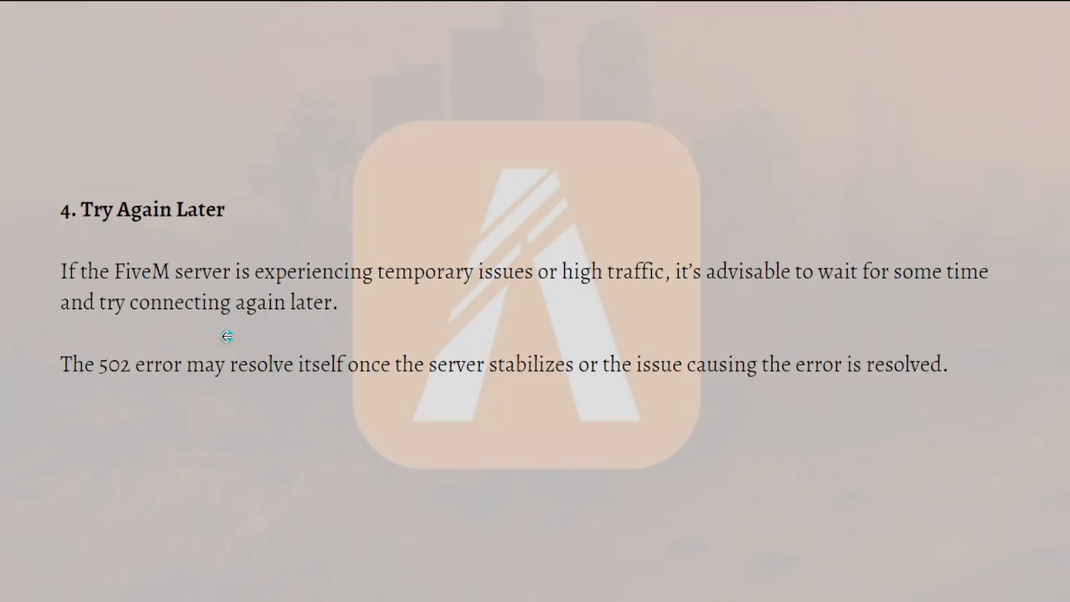